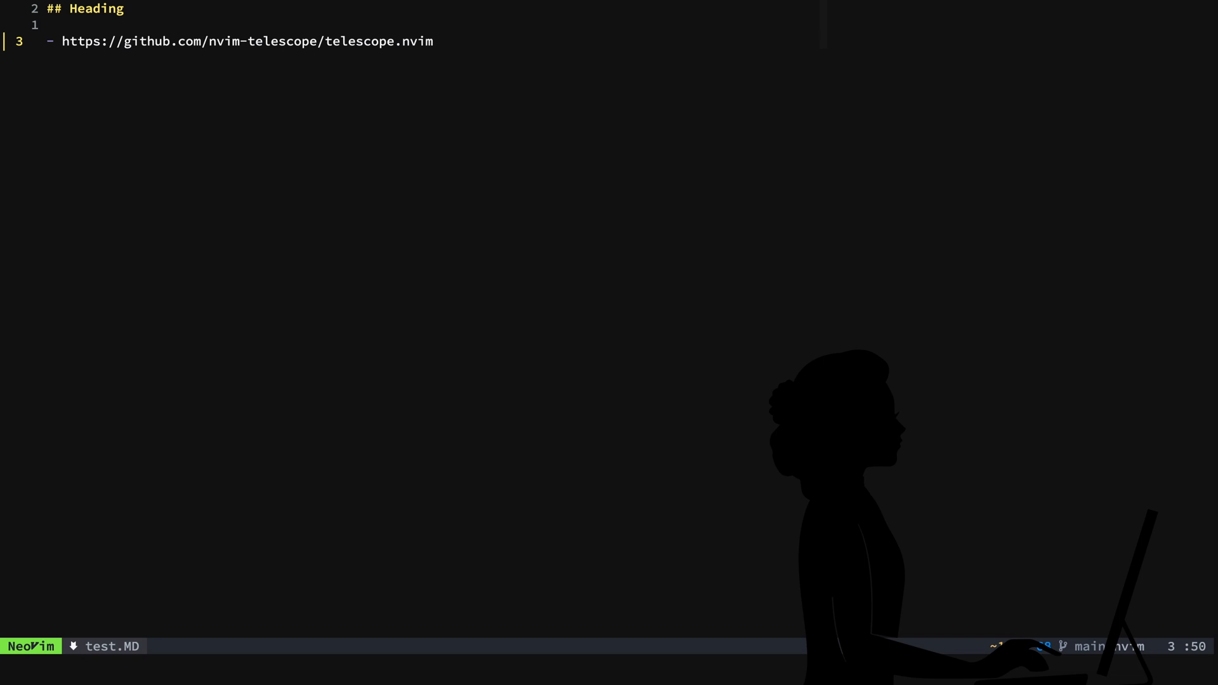
# Step: Open new lines below the telescope link, type 'Mark' then 'l', and browse plain completion suggestions
pyautogui.press('o')
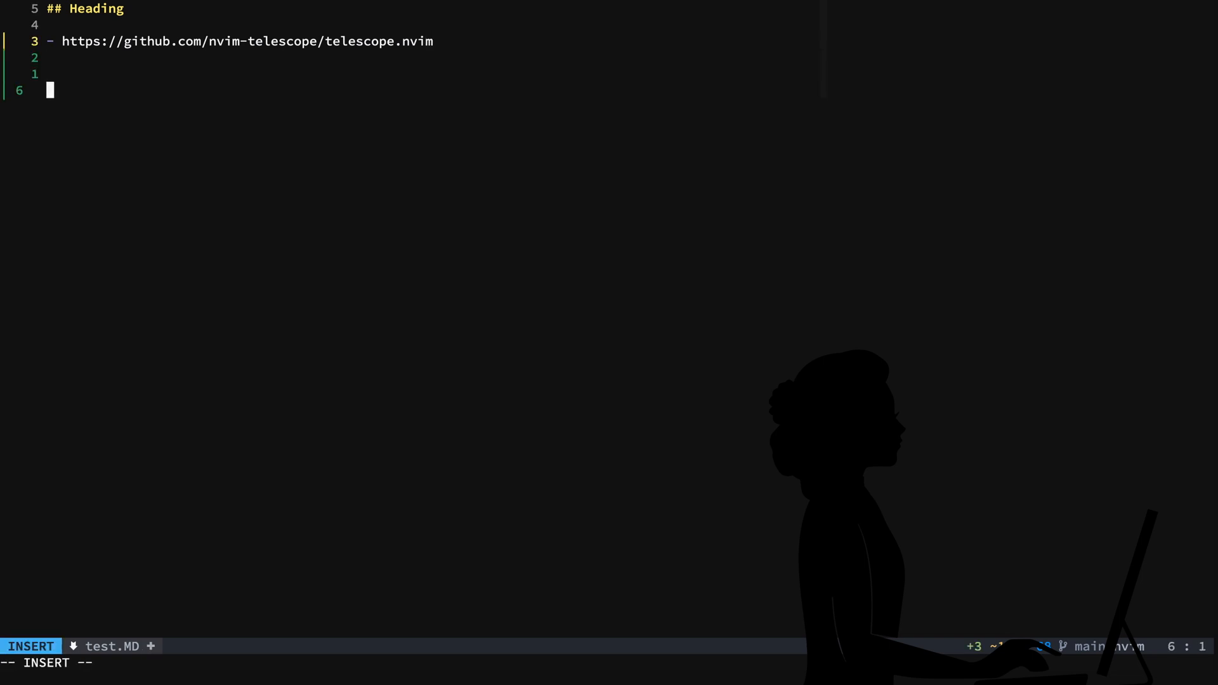
pyautogui.write('Mark')
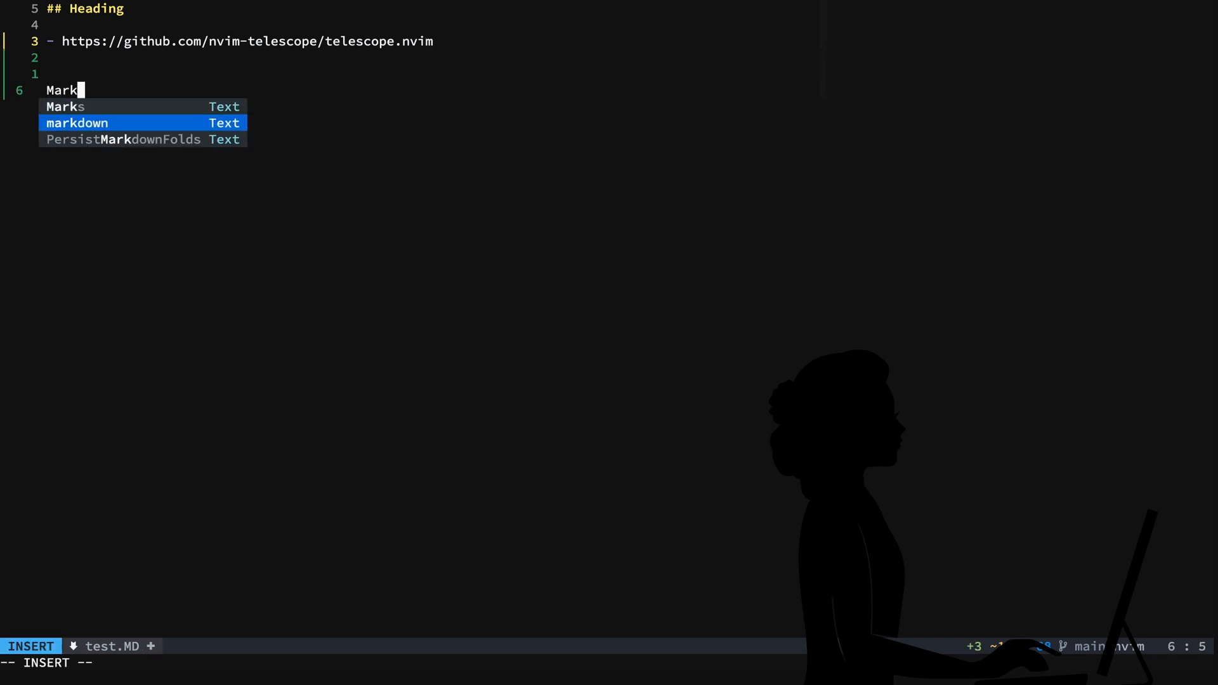
pyautogui.press('Backspace')
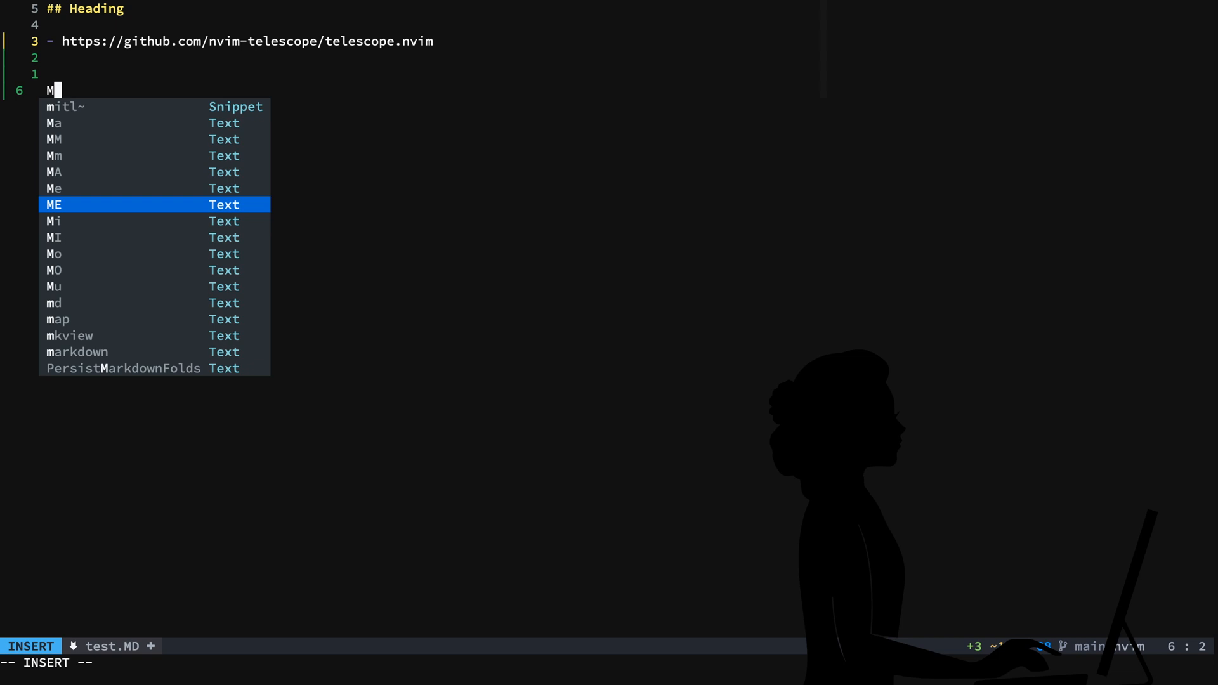
pyautogui.press('BackSpace')
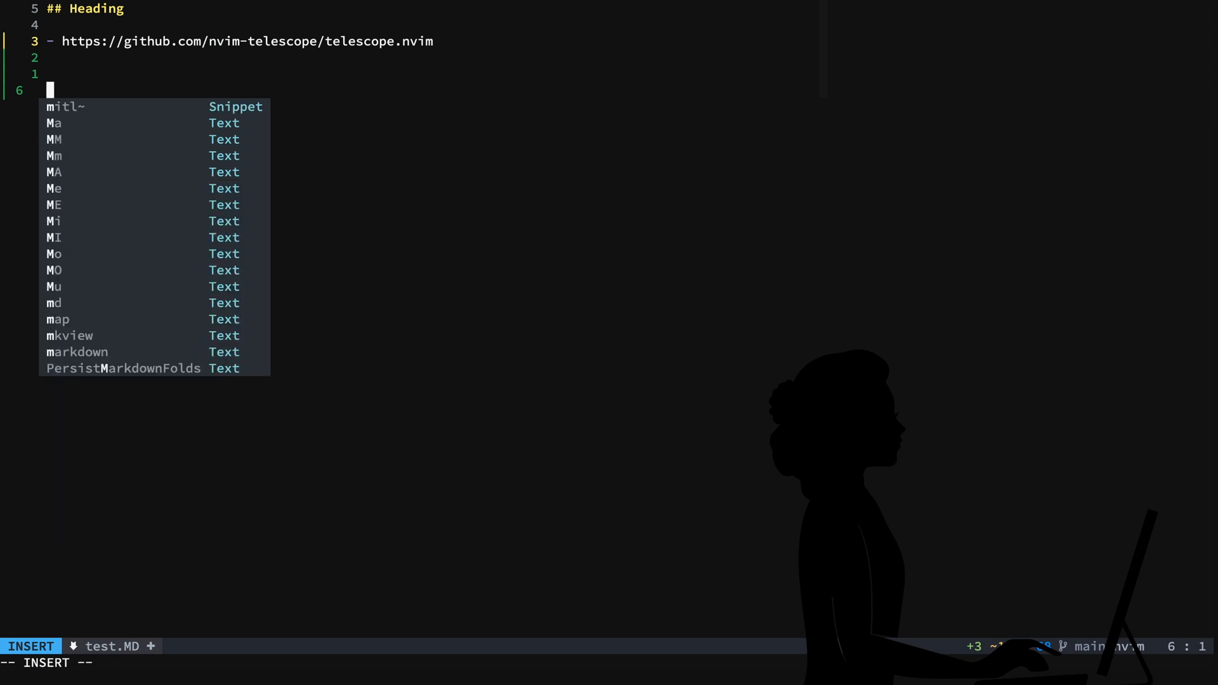
pyautogui.write('l')
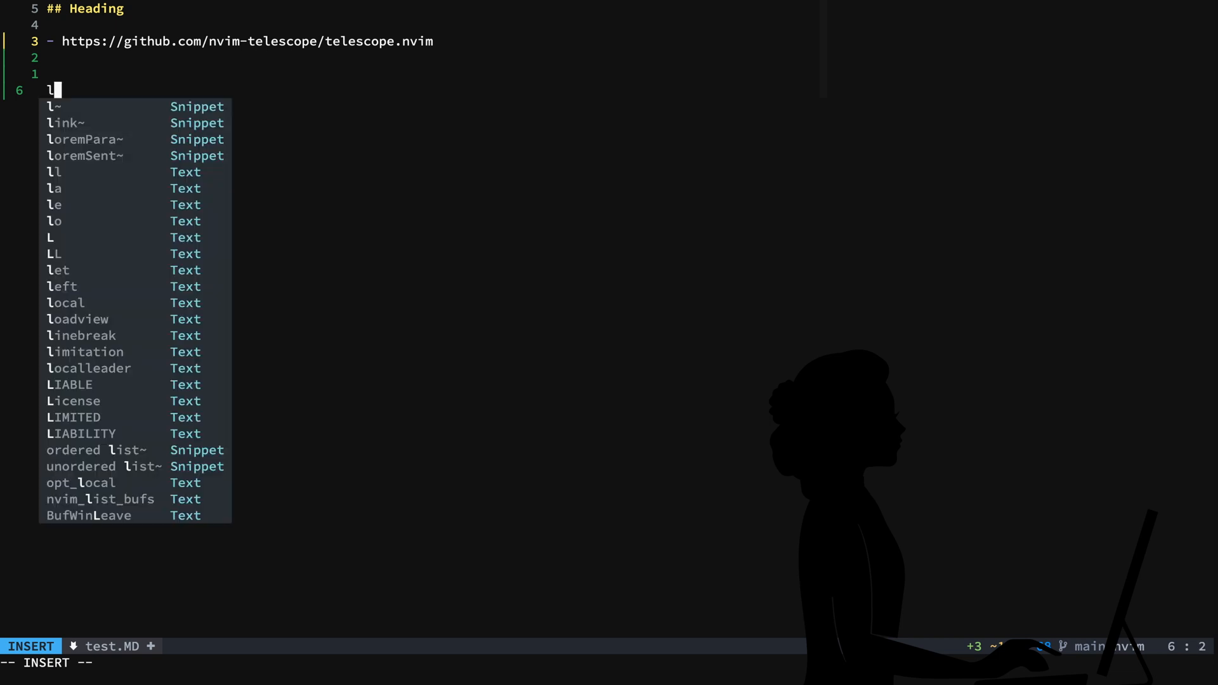
pyautogui.press('Down')
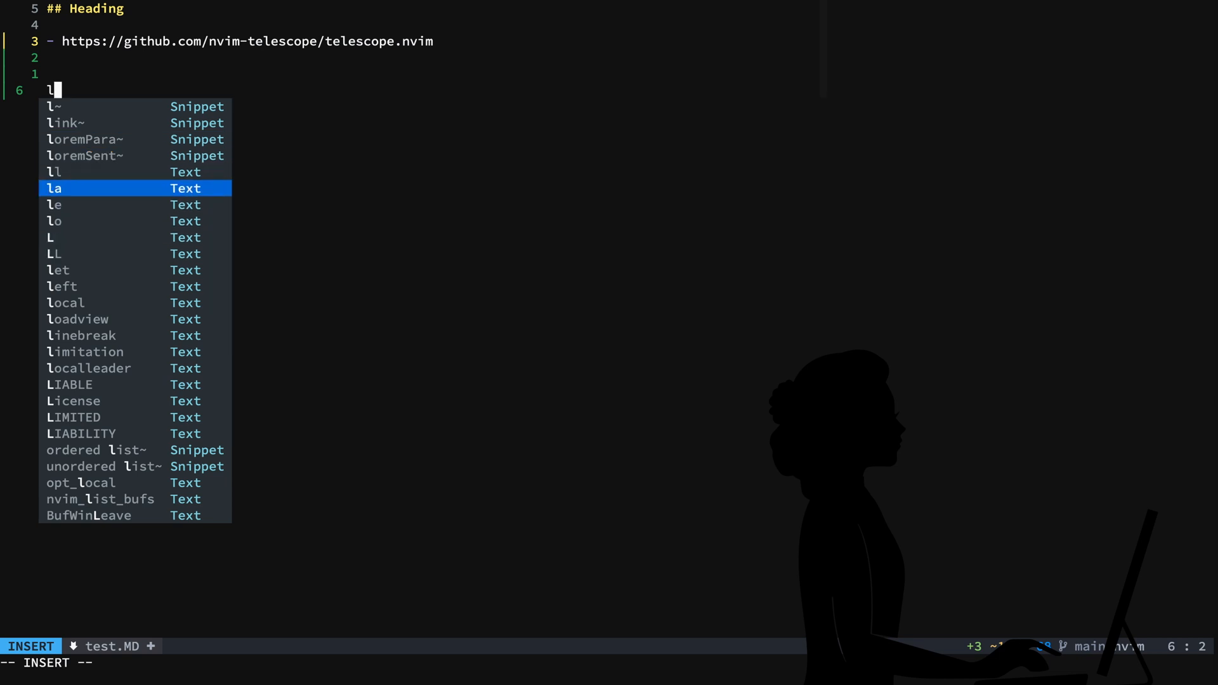
pyautogui.press('Escape')
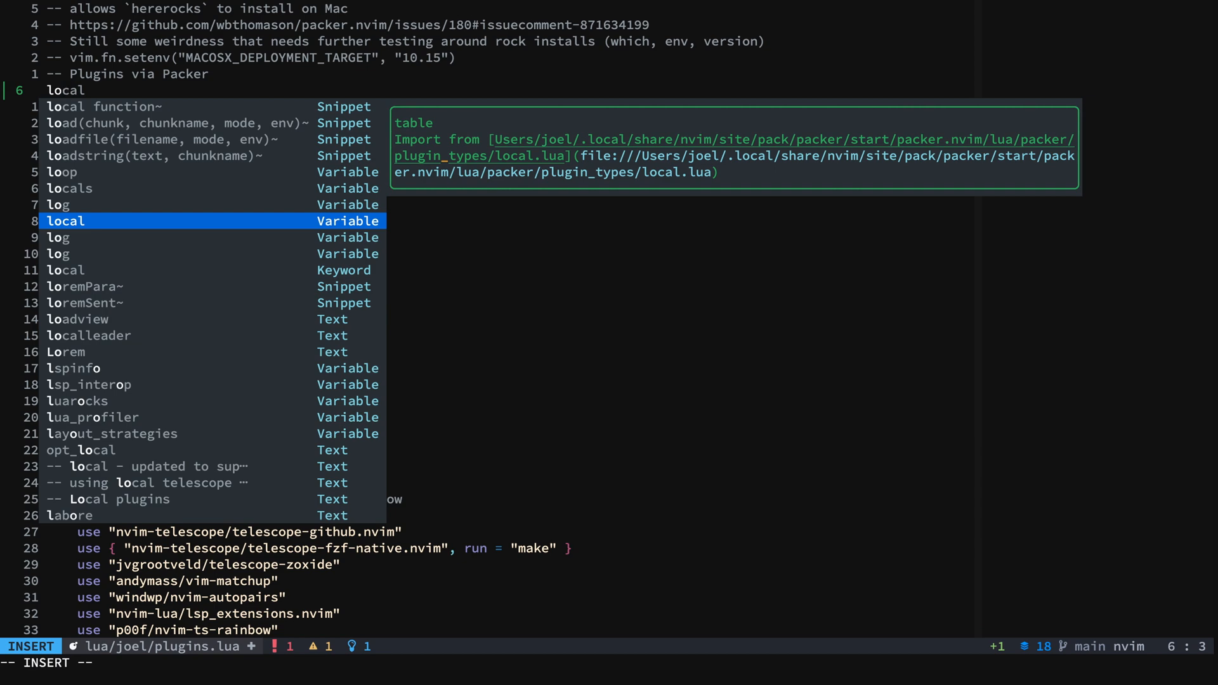
# Step: Cycle through the completion suggestions for 'lo' in plugins.lua
pyautogui.press('Down')
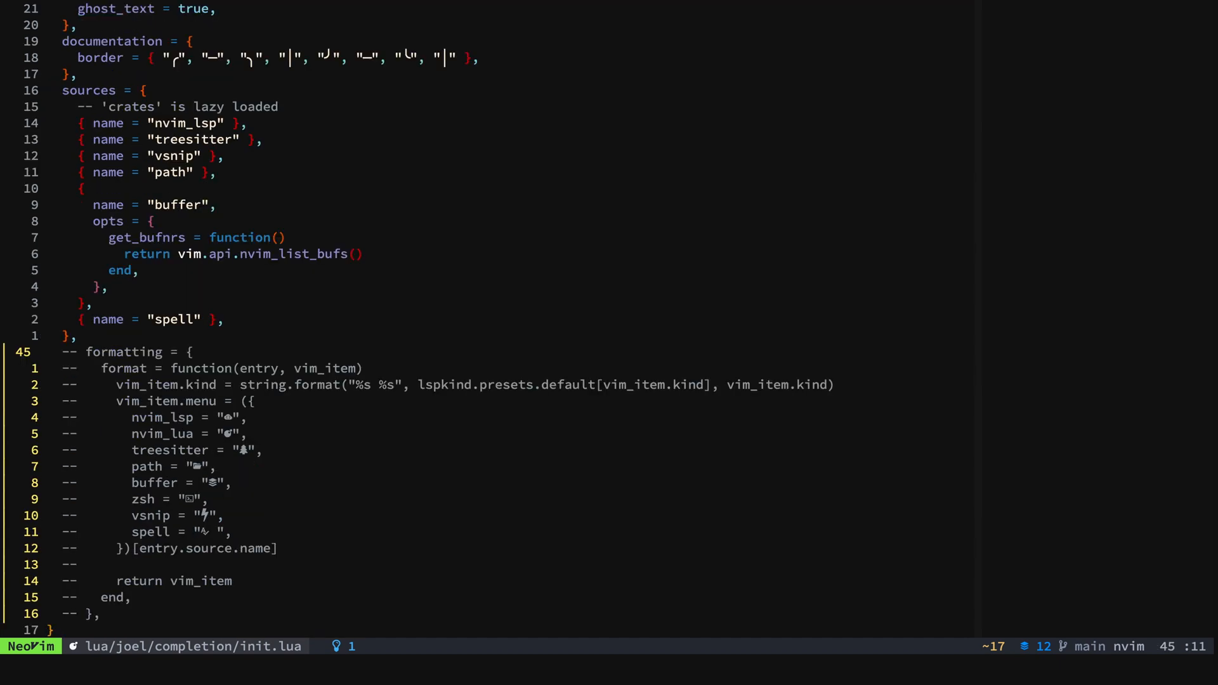
# Step: Uncomment the lspkind formatting block in completion/init.lua, save, and return to test.MD
pyautogui.press('v')
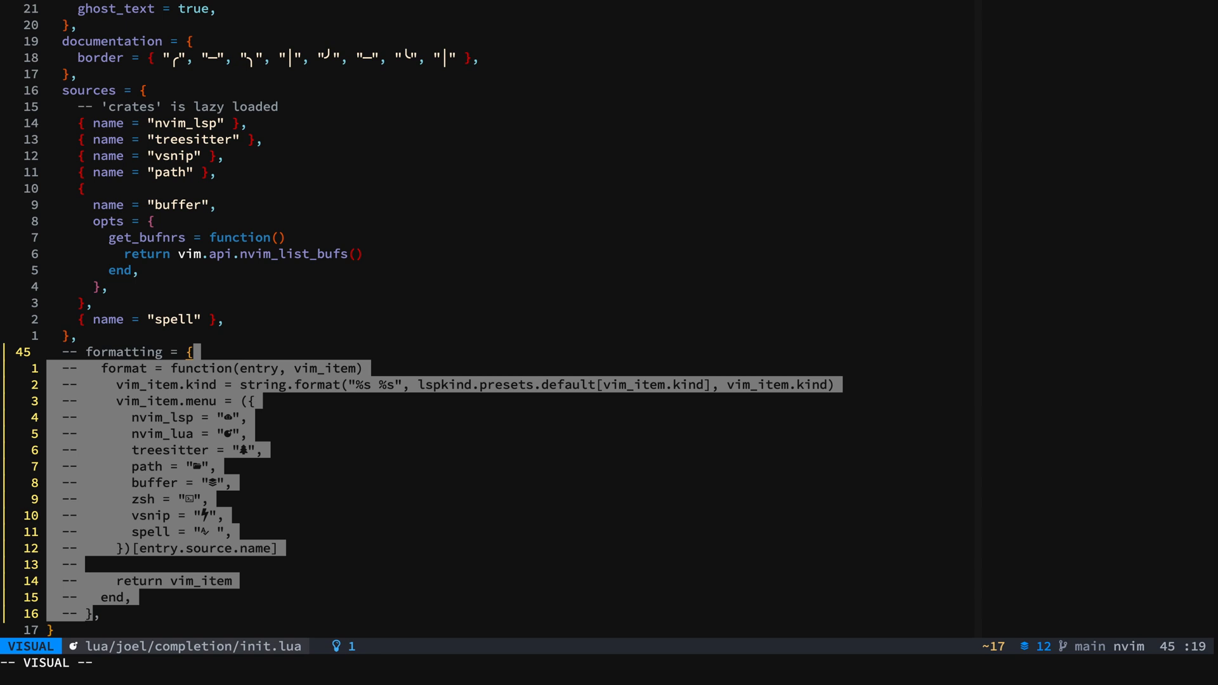
pyautogui.press('Escape')
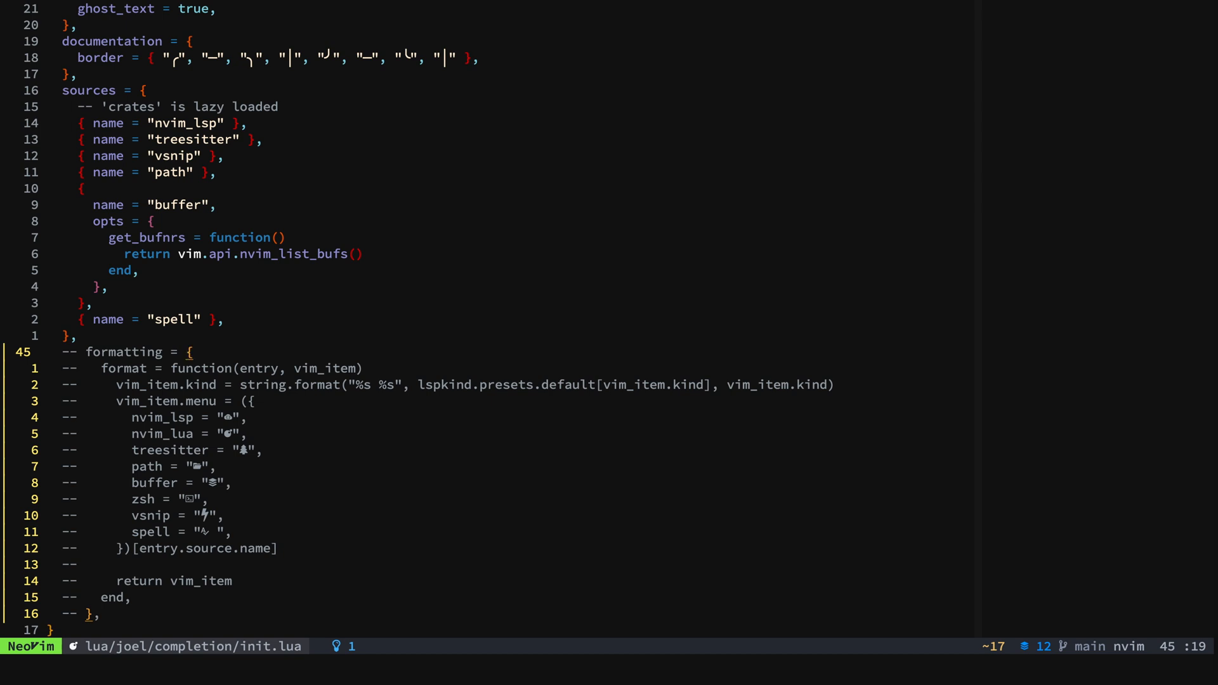
pyautogui.press('v')
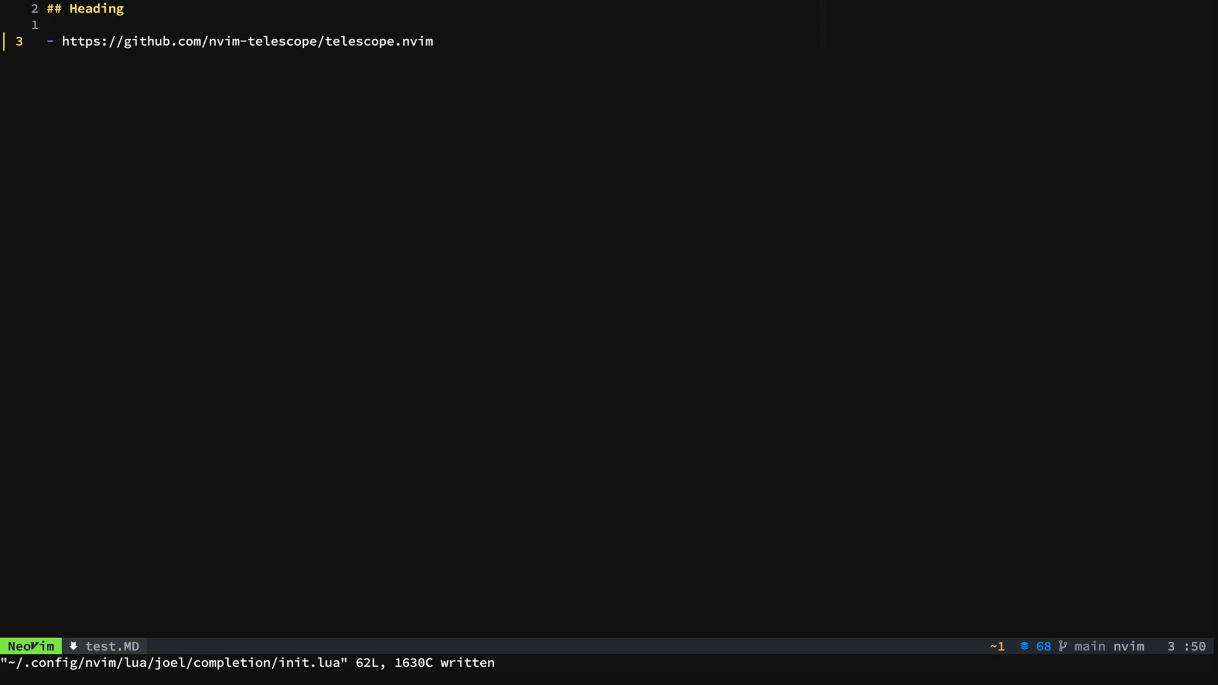
# Step: Type 'Joel' in test.MD, then 'h' on a new line, browsing icon-labelled snippet suggestions
pyautogui.write('Joel')
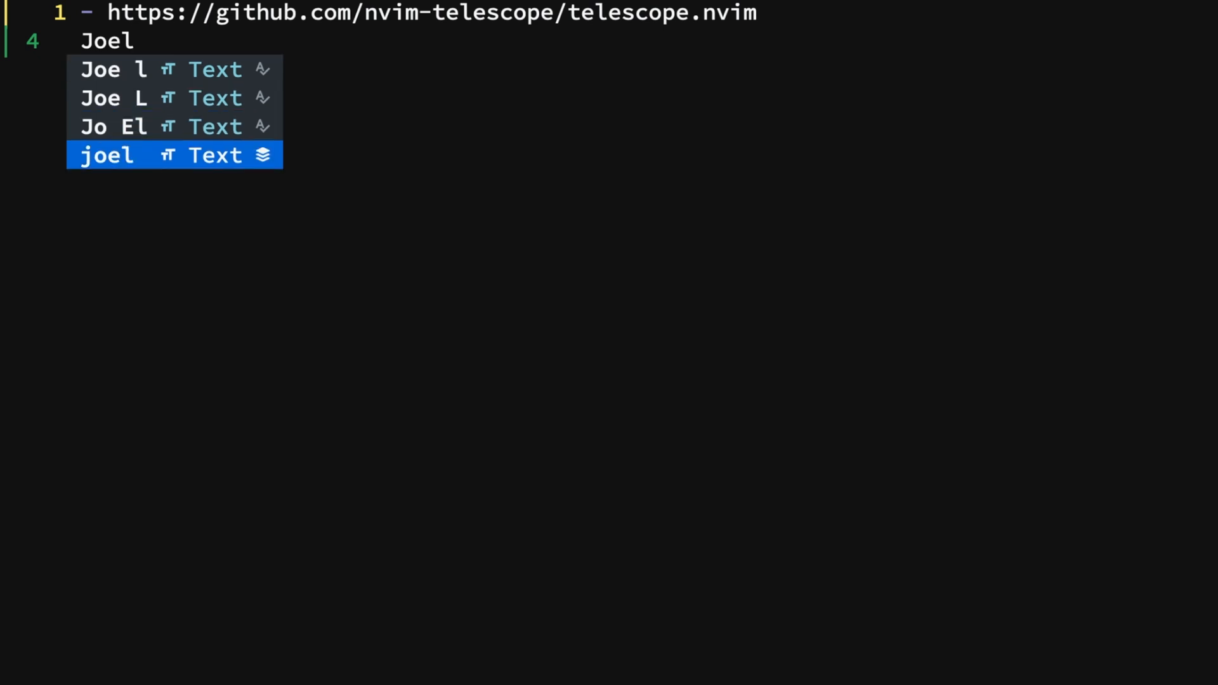
pyautogui.press('Escape')
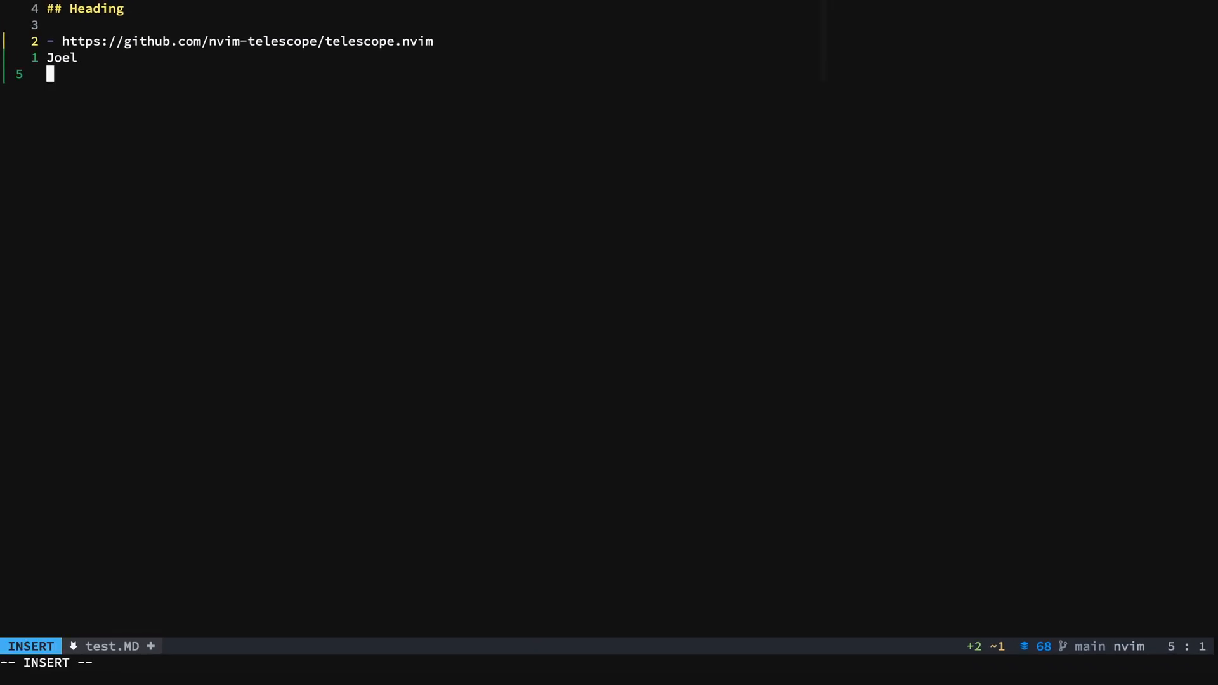
pyautogui.write('h')
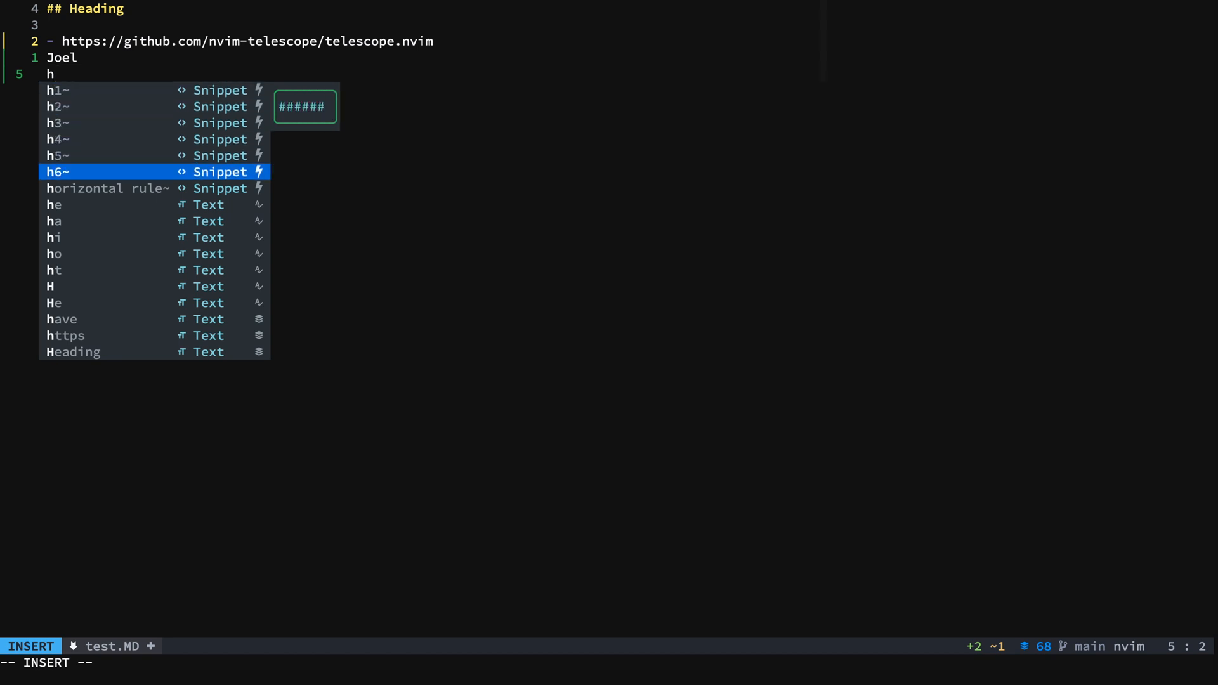
pyautogui.press('Escape')
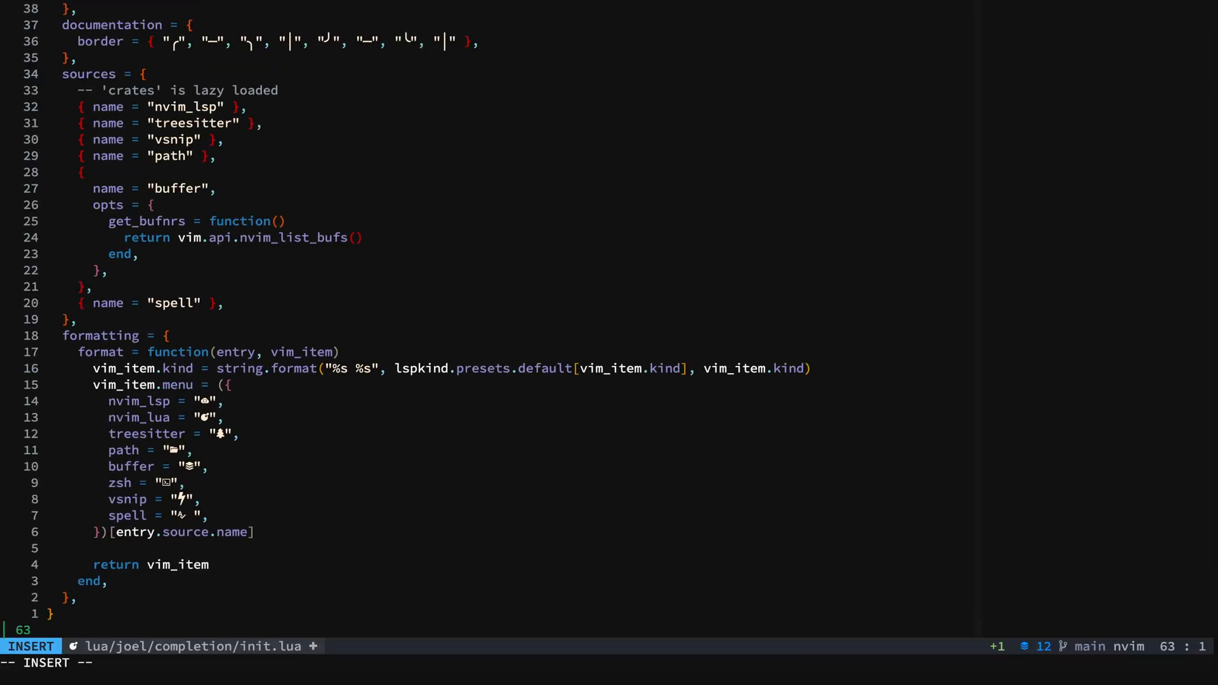
# Step: Type 'local' on a new last line and browse the icon-labelled Lua completion menu
pyautogui.write('local')
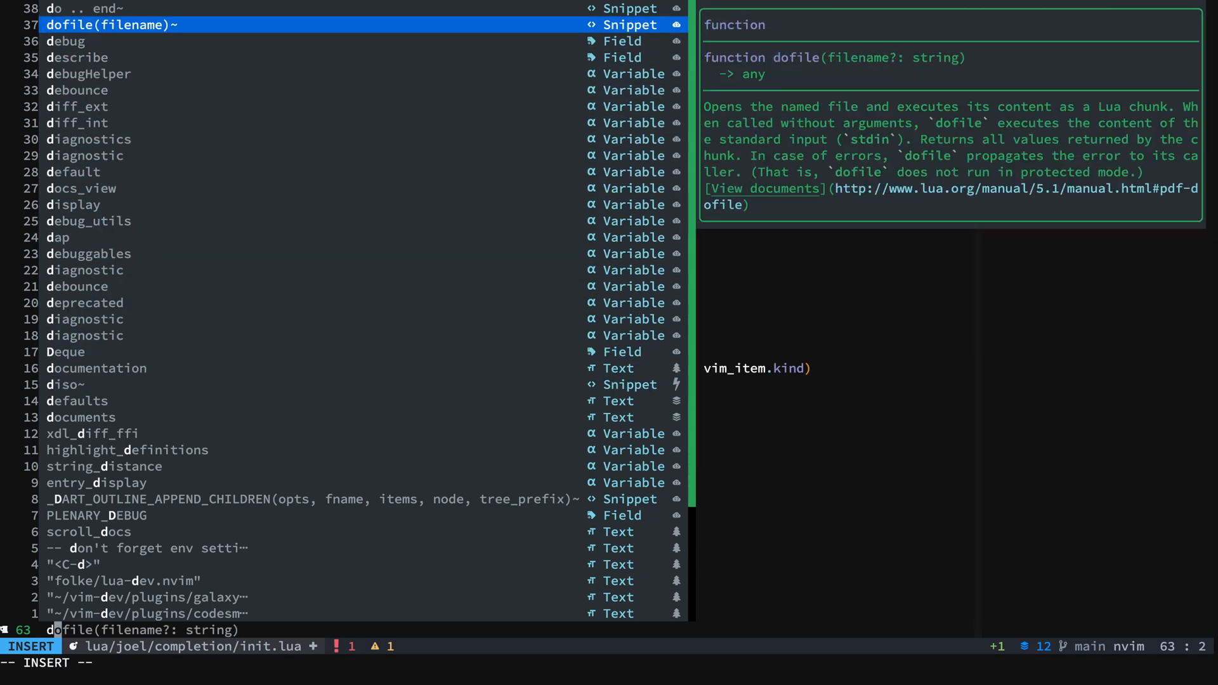
pyautogui.press('Up')
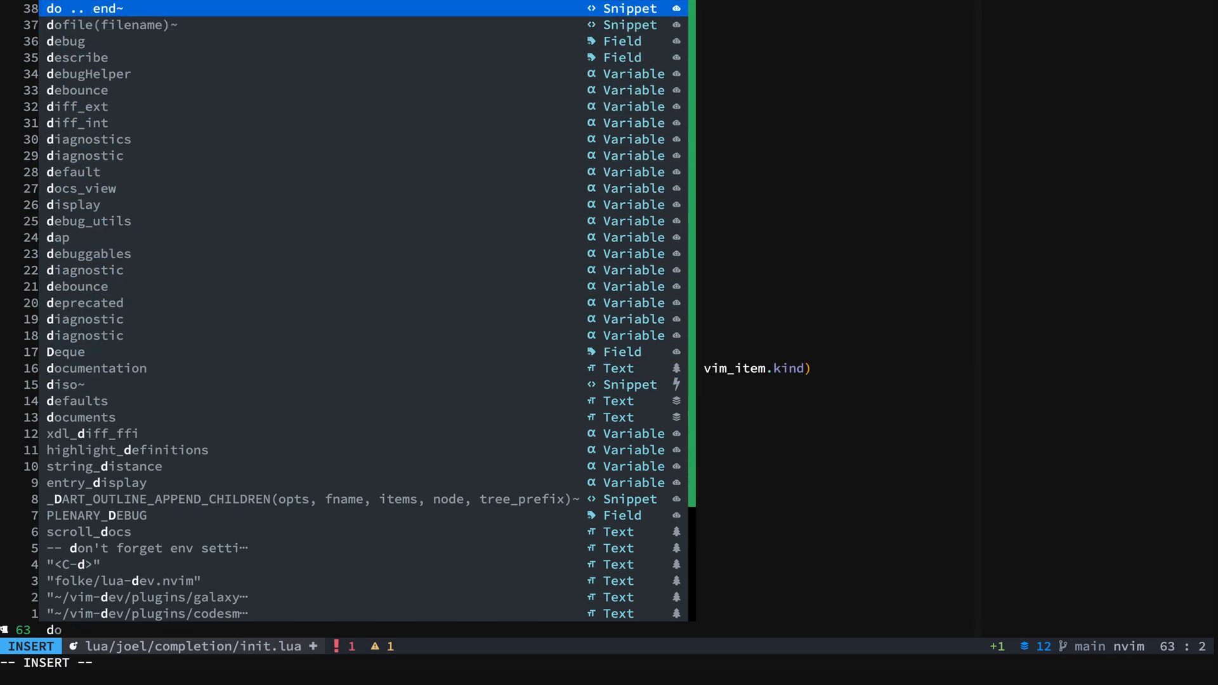
pyautogui.press('Escape')
pyautogui.write('to')
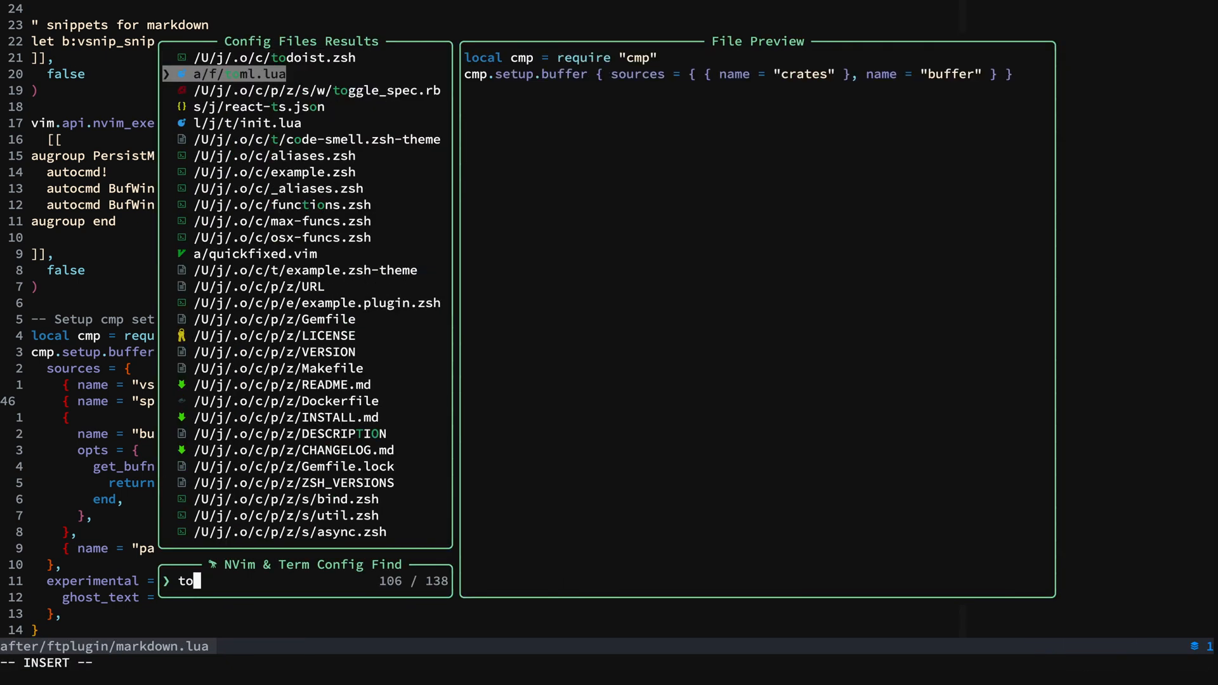
# Step: Open the toml.lua ftplugin from the Telescope config finder results
pyautogui.press('Enter')
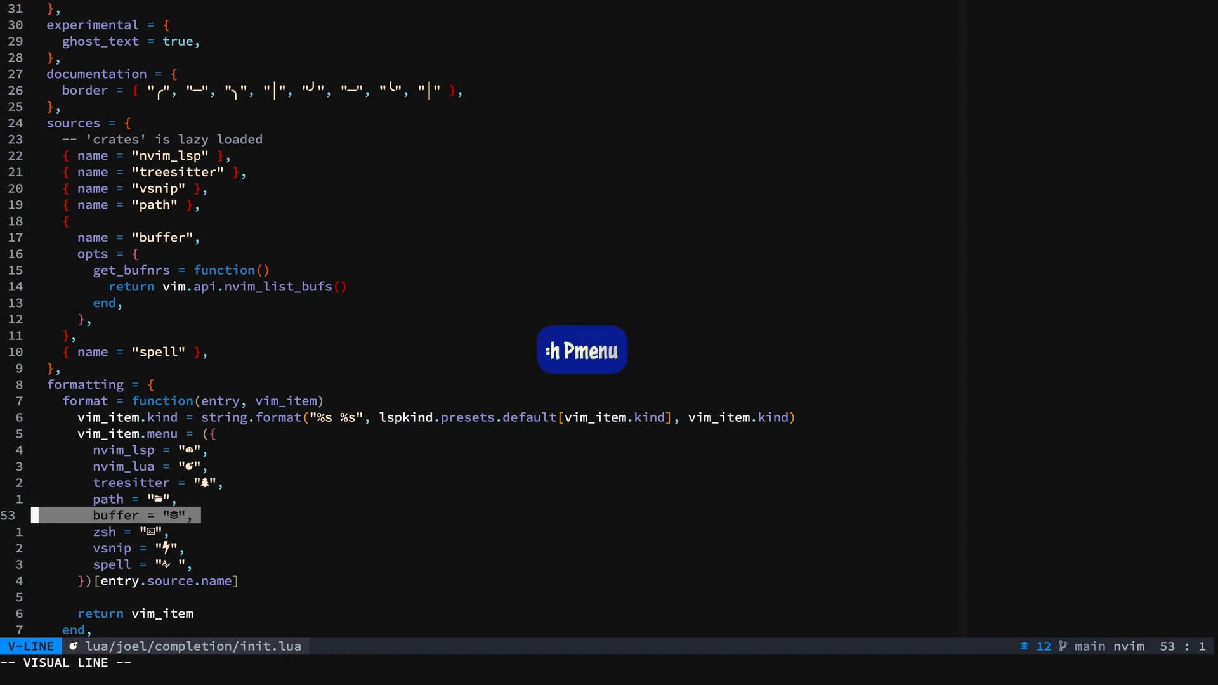
# Step: Look up help for Pmenu and cycle completion suggestions on a new last line
pyautogui.press('Escape')
pyautogui.write('v')
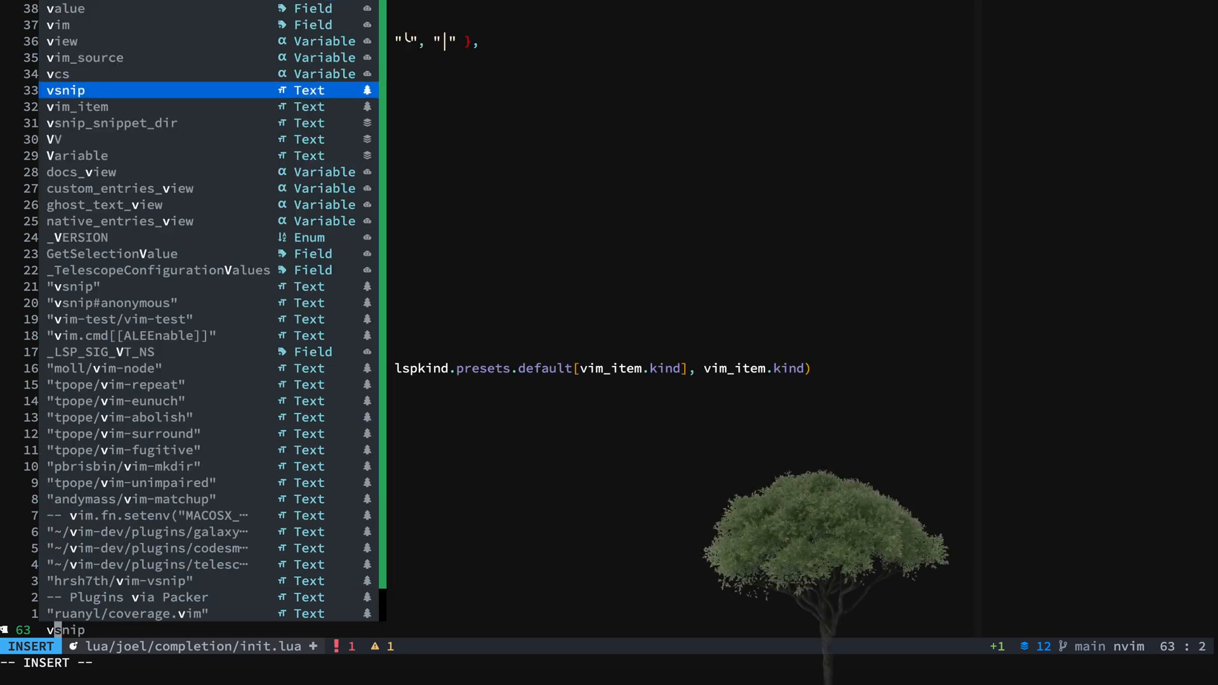
pyautogui.press('Escape')
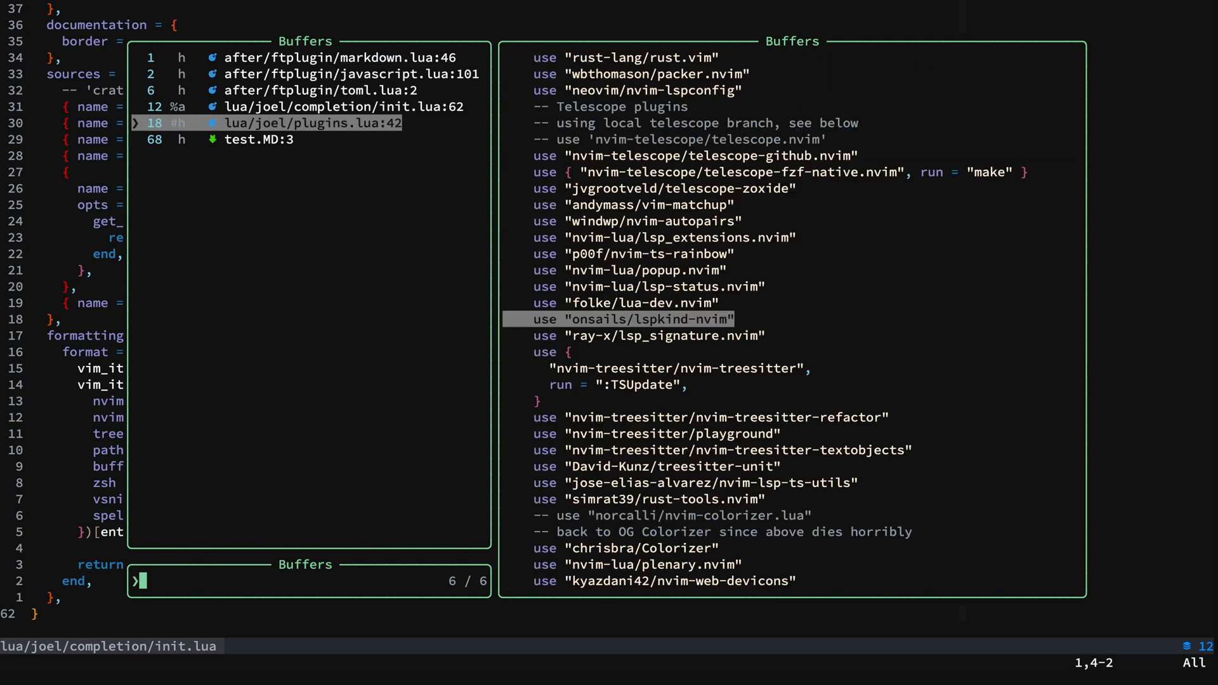
pyautogui.click(350, 73)
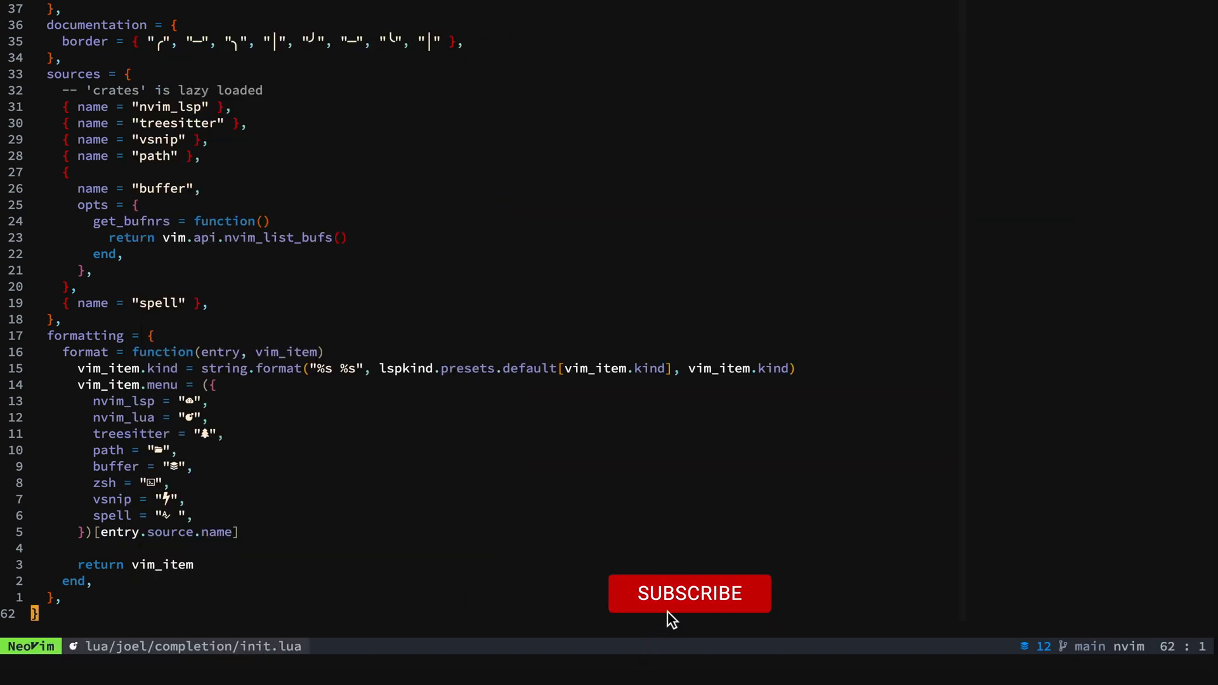
pyautogui.click(689, 594)
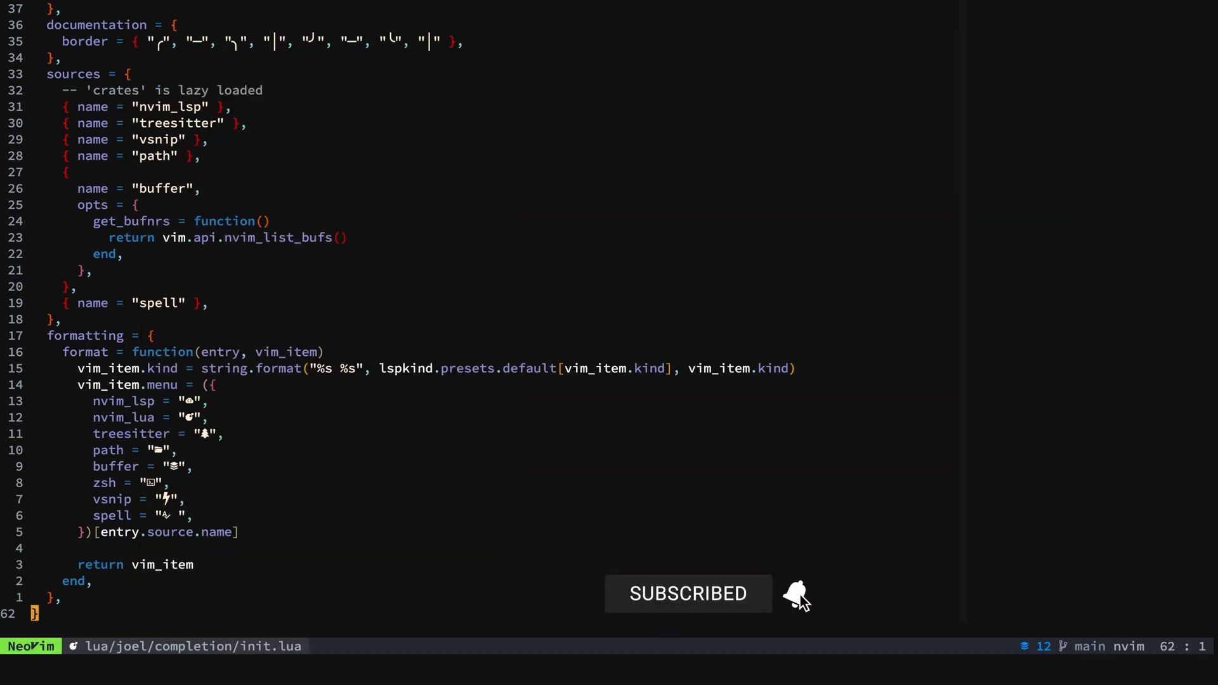